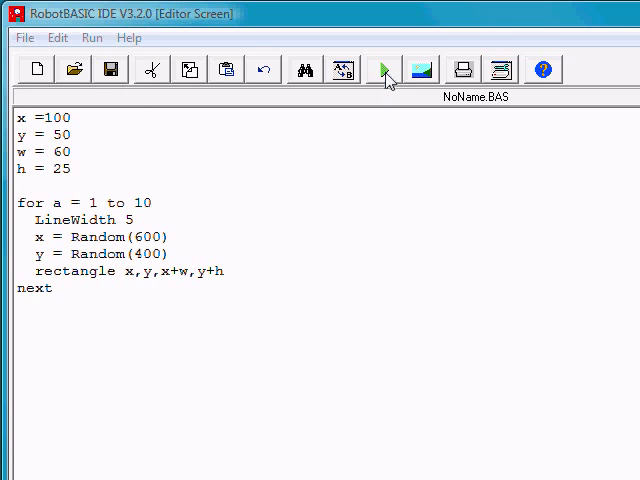
# Step: Add the condition 'if x<300' after the Random lines and indent the rectangle line under it
pyautogui.click(384, 68)
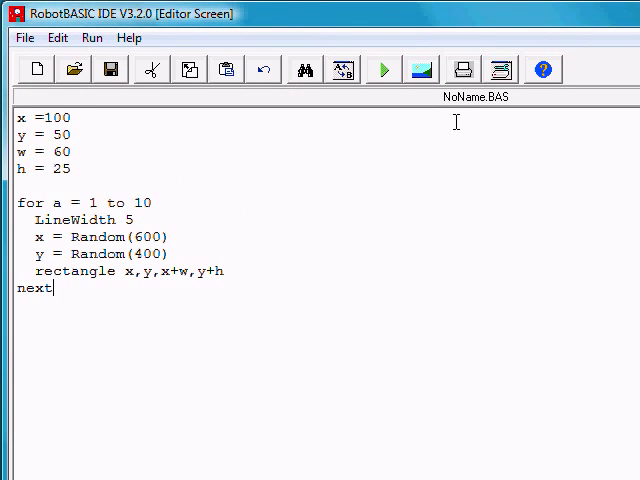
pyautogui.moveTo(290, 192)
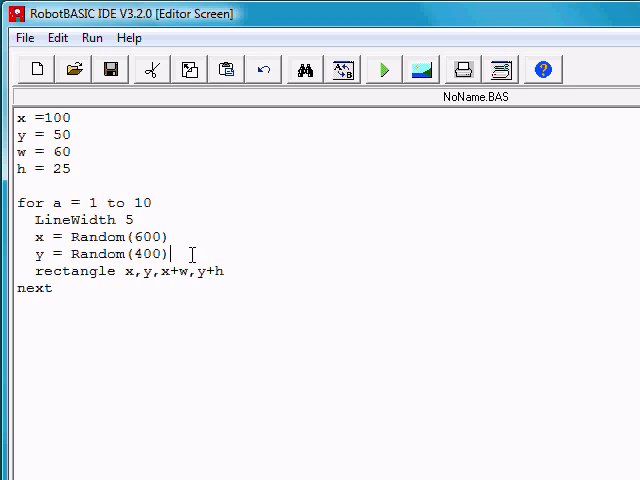
pyautogui.write('i')
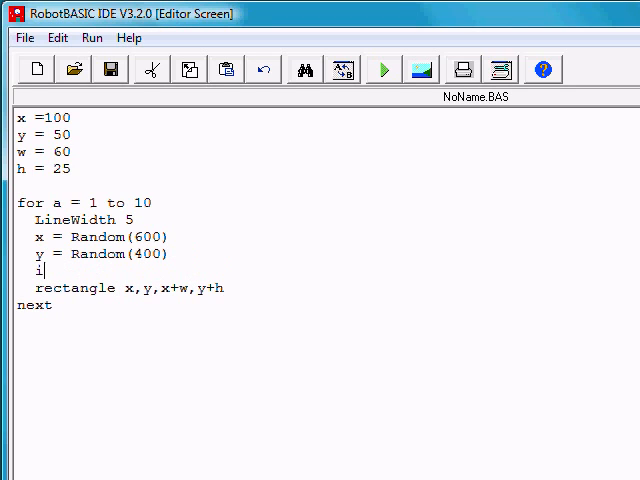
pyautogui.write('f')
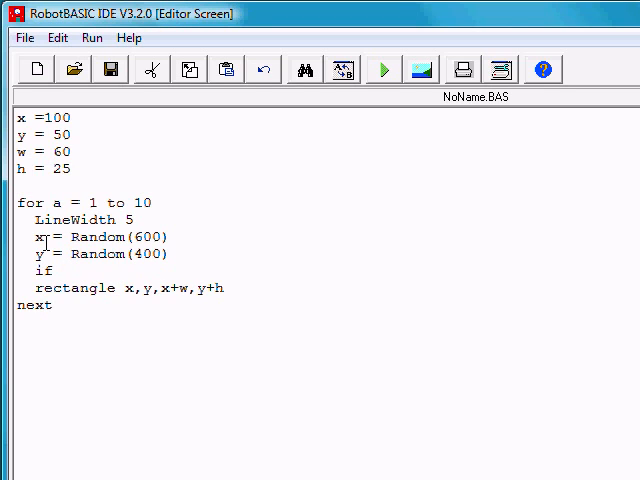
pyautogui.write('x<')
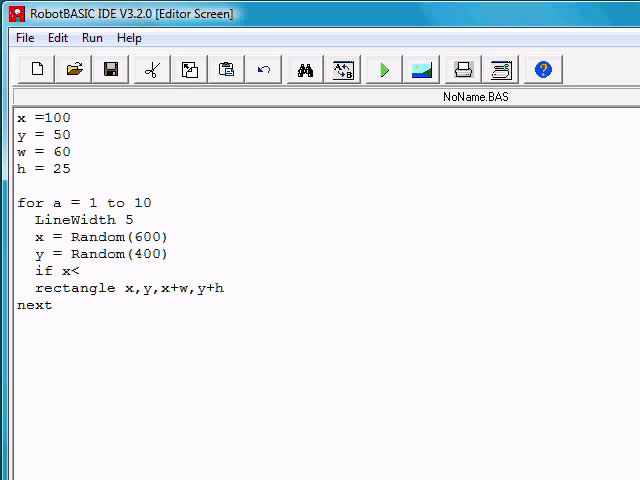
pyautogui.write('300')
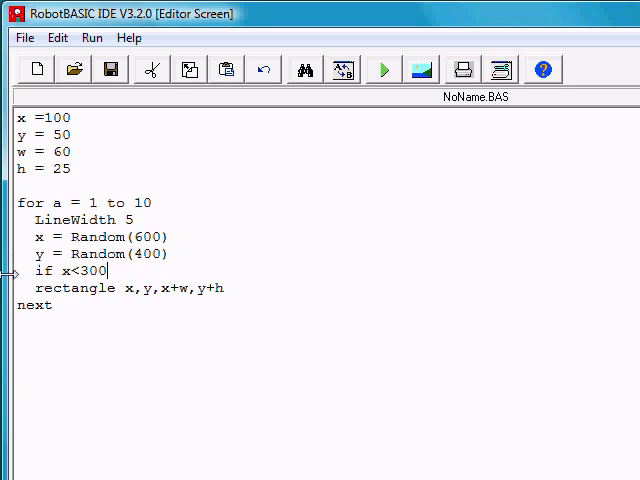
pyautogui.click(14, 288)
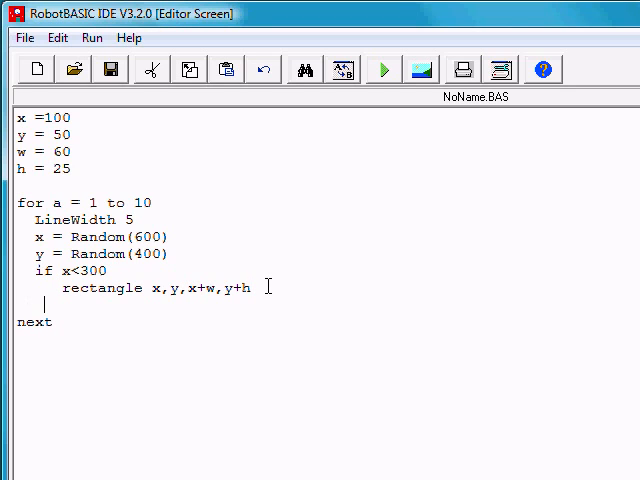
# Step: Add 'else', 'circle x,y,x+w,y+h' and 'end' to draw a circle otherwise
pyautogui.write('else')
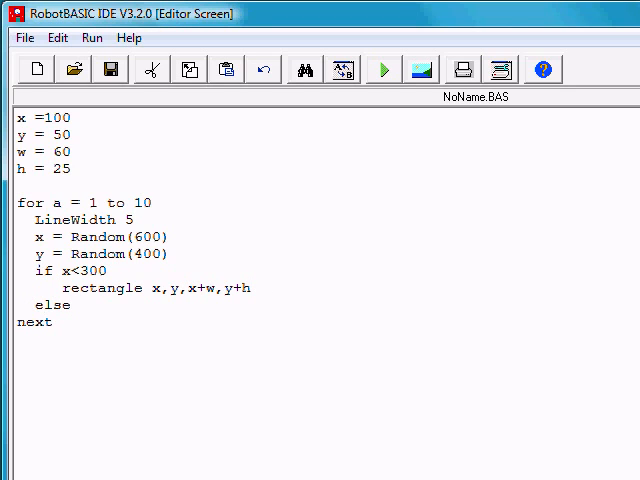
pyautogui.write('circle')
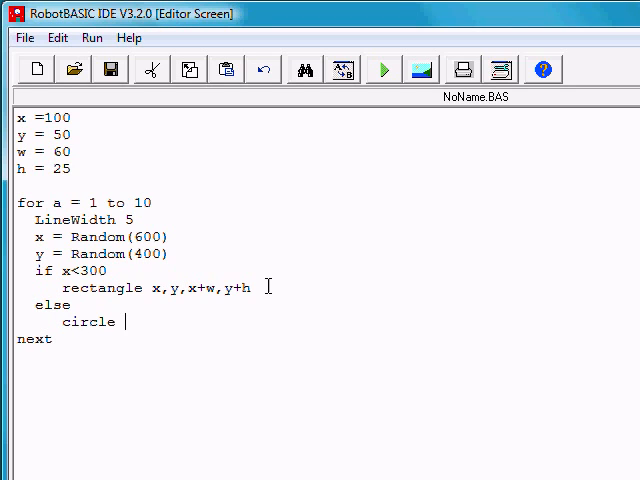
pyautogui.write('x,y')
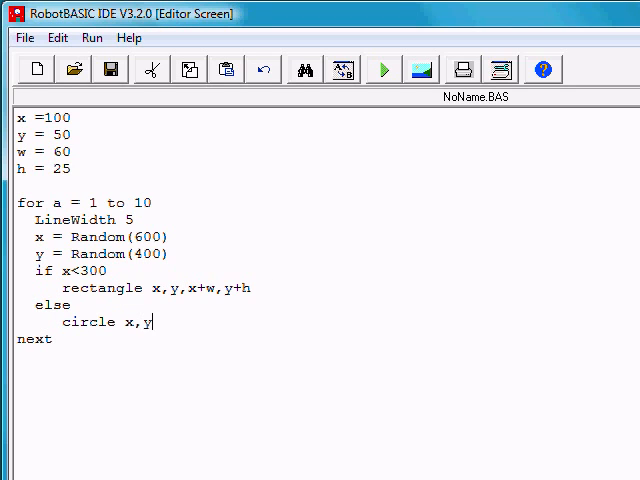
pyautogui.write(',')
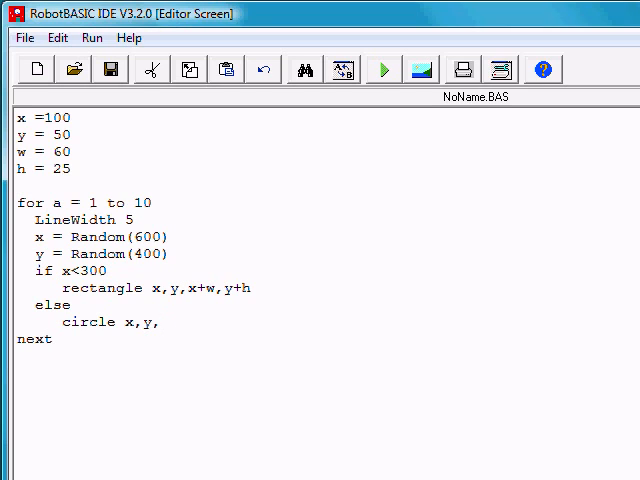
pyautogui.write('x+w')
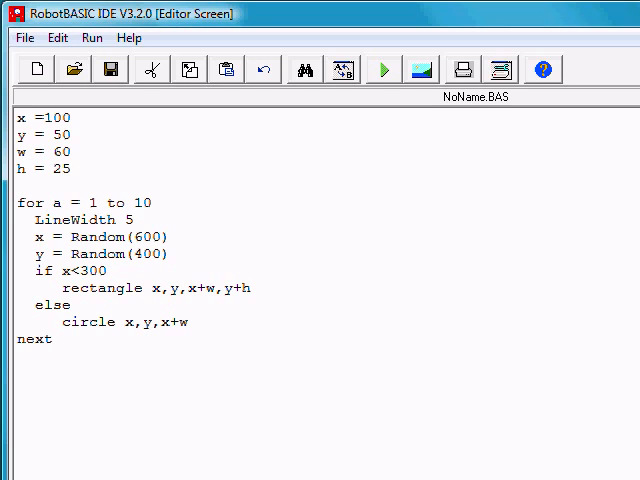
pyautogui.write(',y+h')
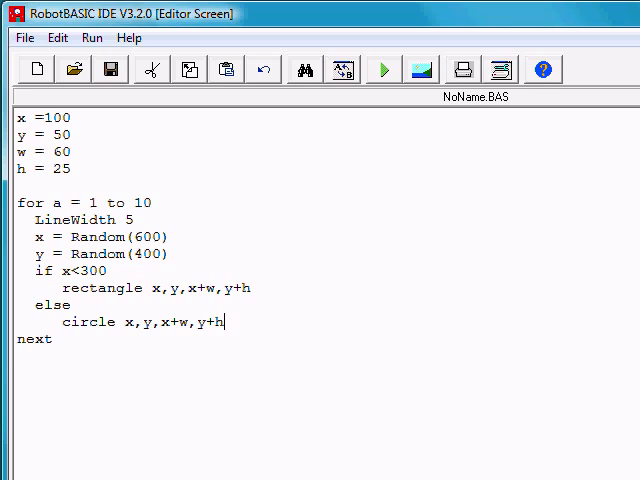
pyautogui.write('en')
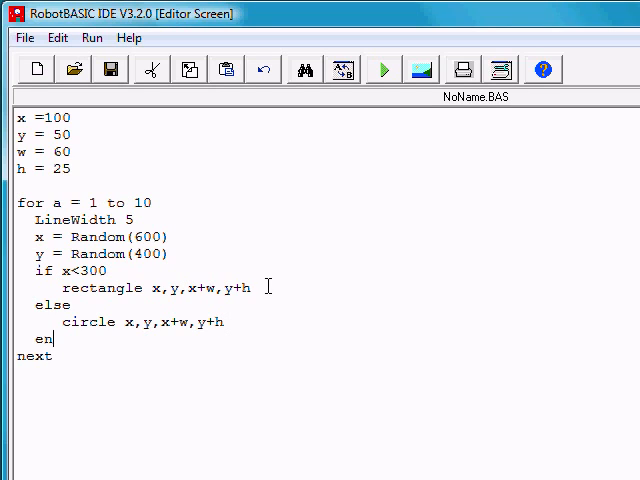
pyautogui.write('d')
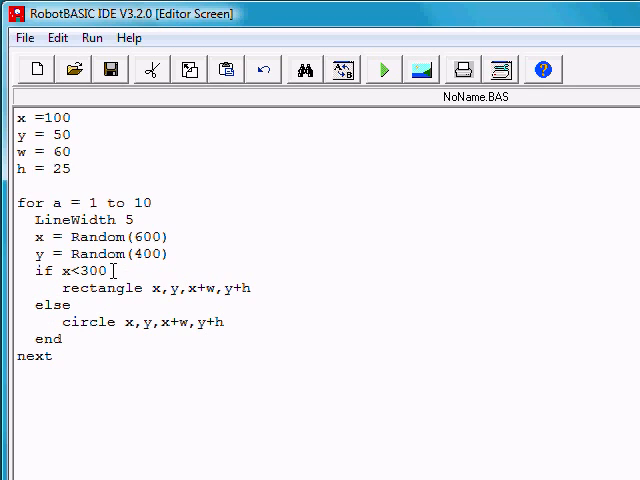
pyautogui.moveTo(192, 256)
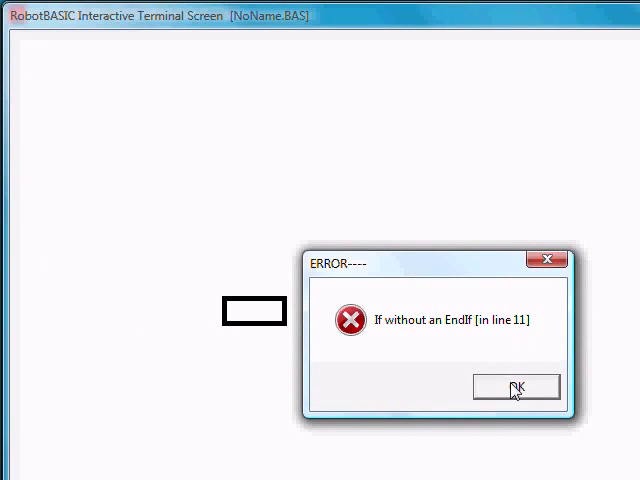
# Step: Dismiss the 'If without an EndIf' error, rerun, and dismiss it again
pyautogui.click(516, 388)
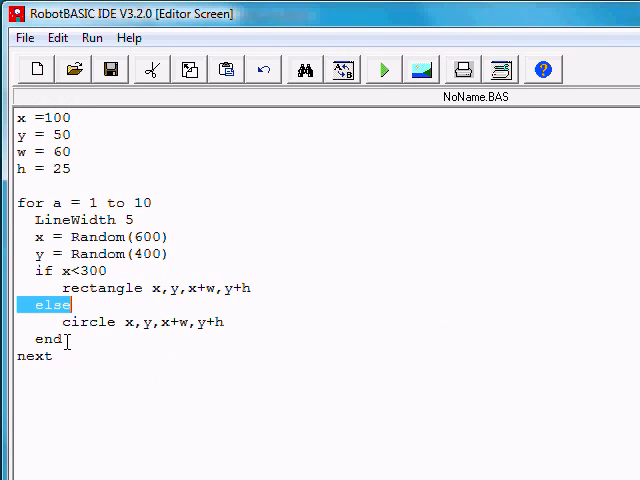
pyautogui.moveTo(384, 68)
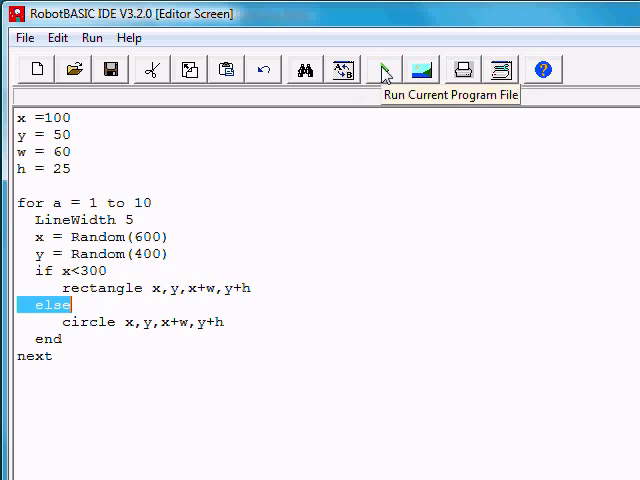
pyautogui.click(384, 68)
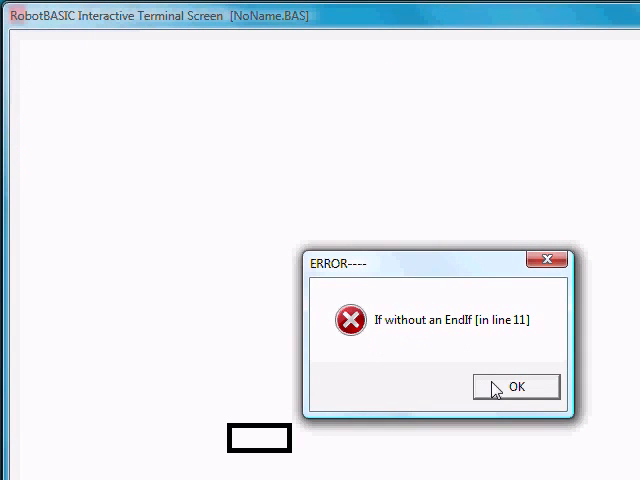
pyautogui.click(516, 388)
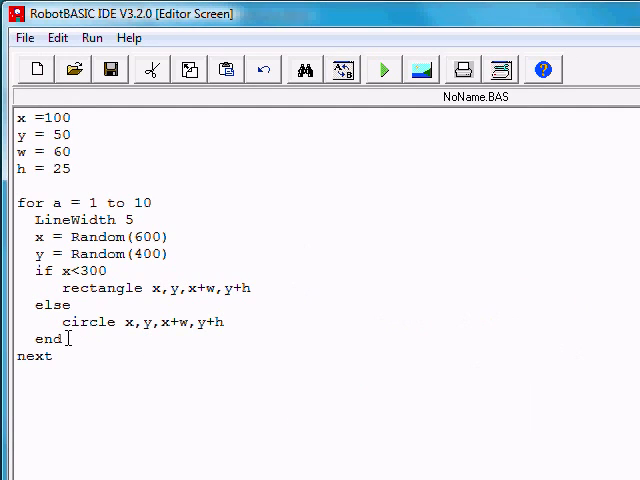
# Step: Complete the closing 'endif' and run the program drawing rectangles and ovals
pyautogui.write('if')
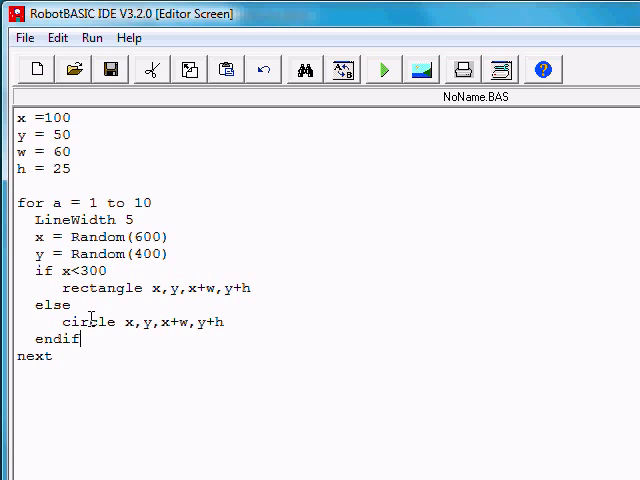
pyautogui.click(384, 68)
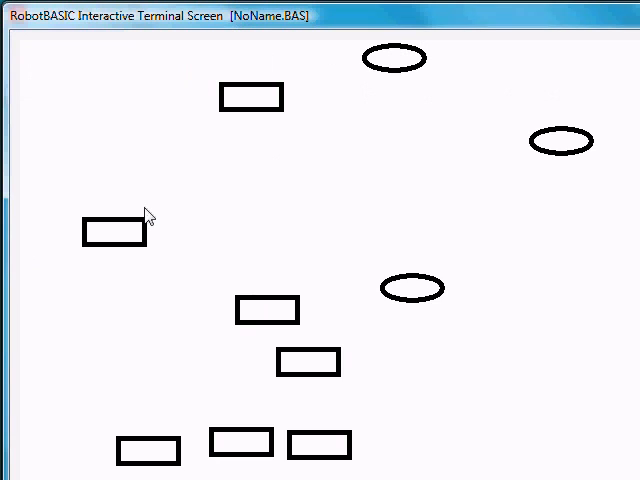
pyautogui.moveTo(170, 220)
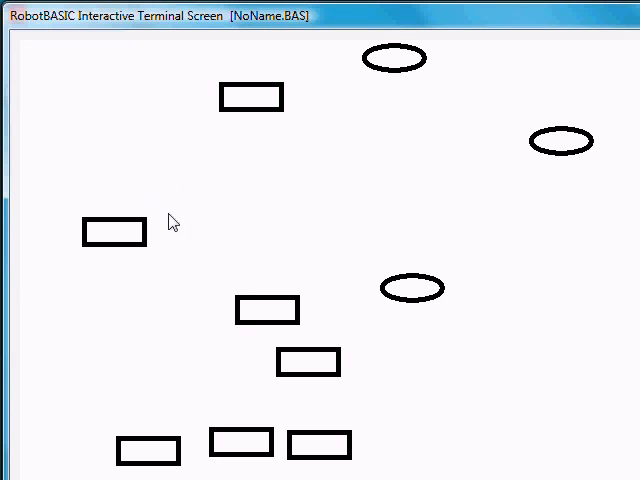
pyautogui.moveTo(620, 92)
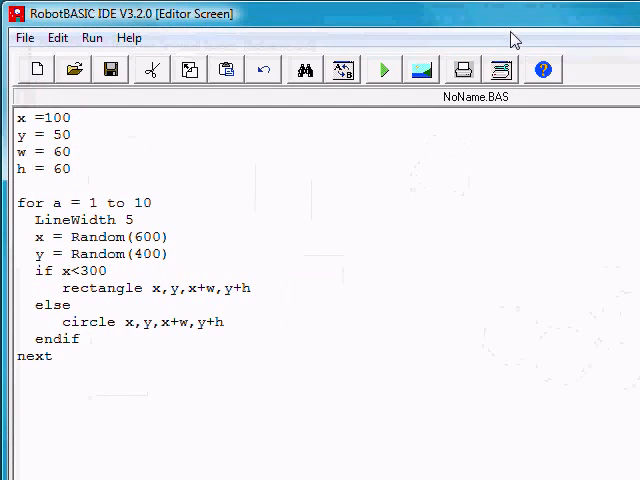
# Step: Run the program after setting h to 60 so the shapes come out square
pyautogui.click(384, 68)
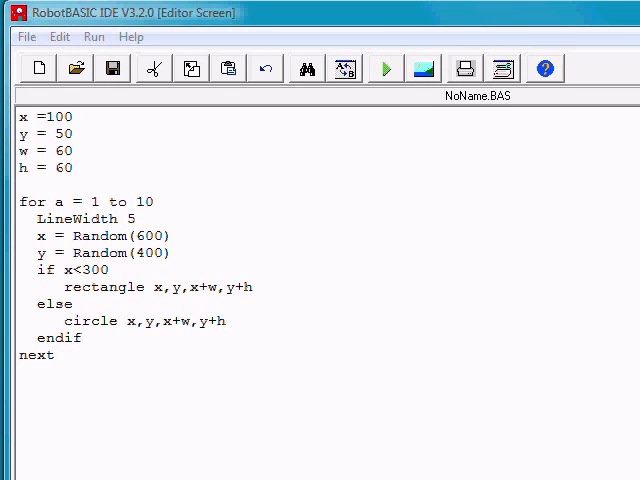
pyautogui.click(386, 68)
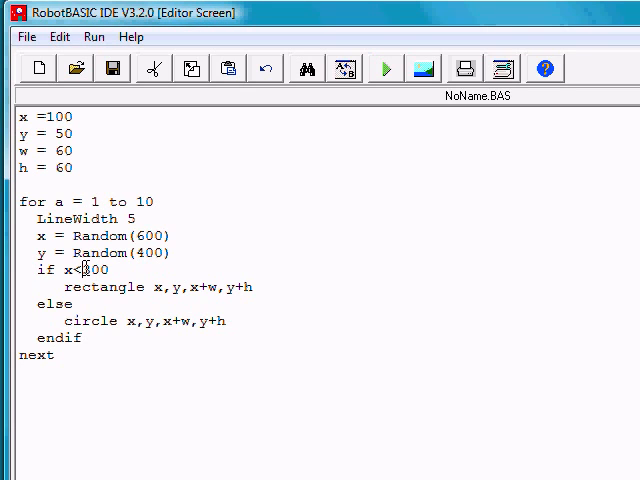
# Step: Rewrite the condition as x>300 and run to check the flipped decision
pyautogui.write('x>300')
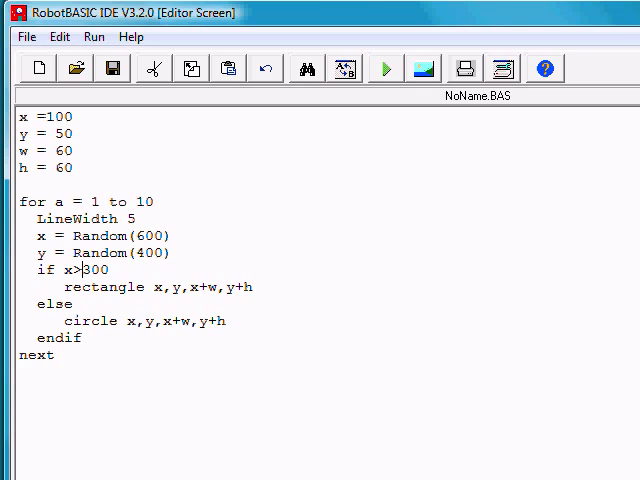
pyautogui.moveTo(360, 128)
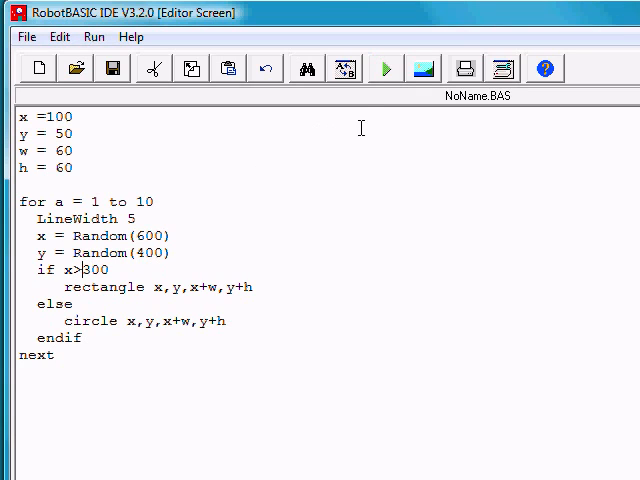
pyautogui.click(384, 68)
pyautogui.write('y')
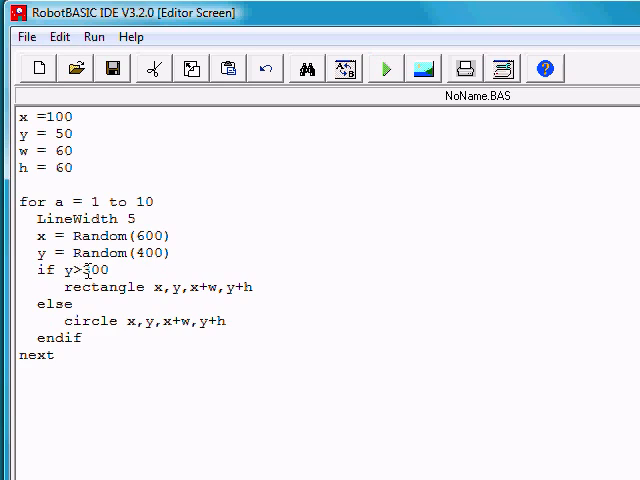
# Step: Change the threshold from 300 to 200 giving y>200, then run
pyautogui.press('Backspace')
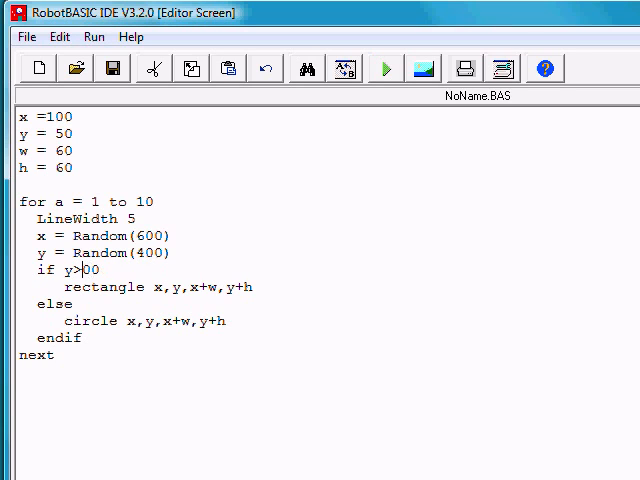
pyautogui.write('2')
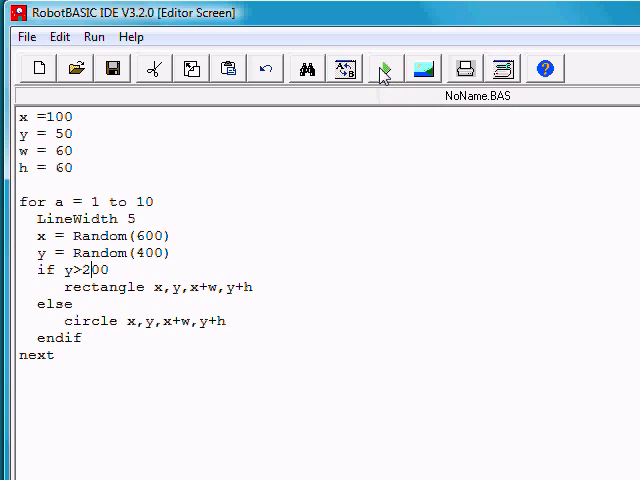
pyautogui.click(384, 68)
pyautogui.write('<')
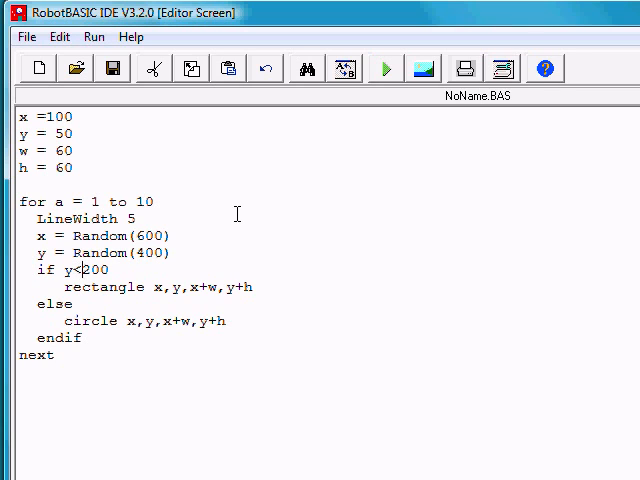
# Step: Run the program with the reversed test y<200 so rectangles appear in the upper area
pyautogui.click(388, 68)
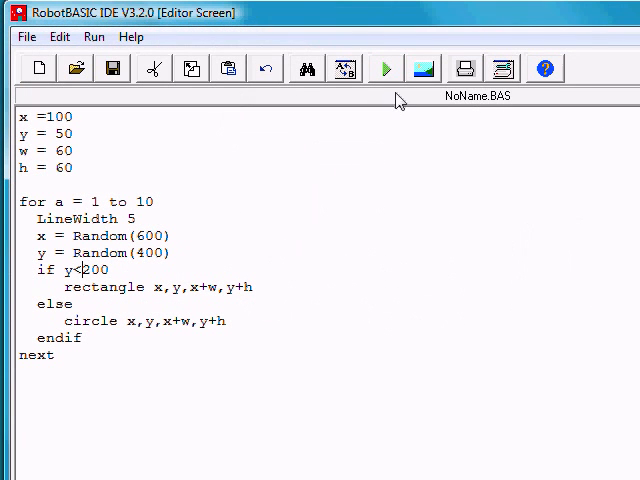
pyautogui.click(384, 68)
pyautogui.write('0')
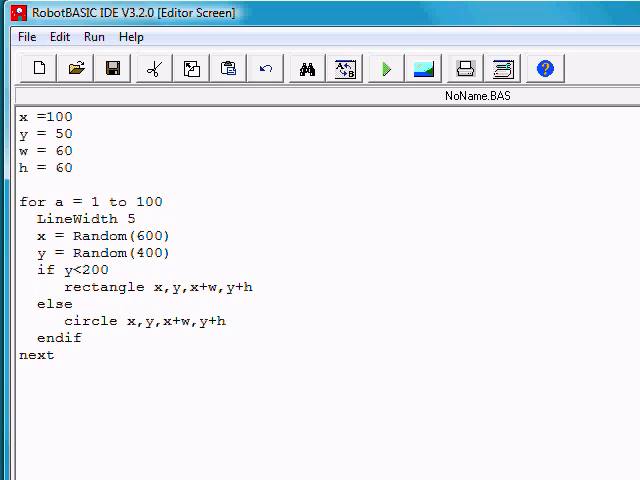
pyautogui.moveTo(384, 68)
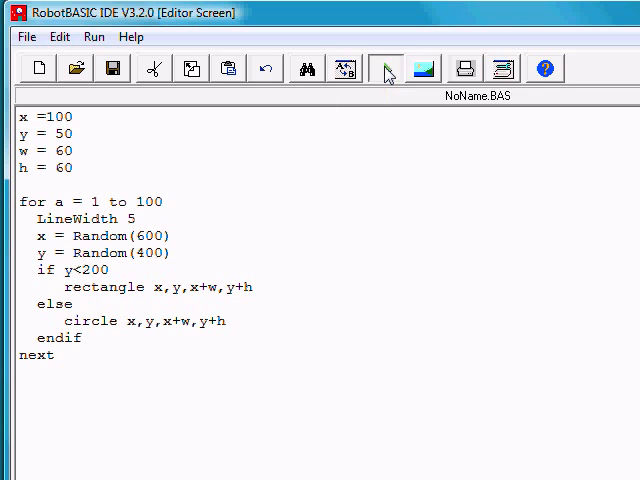
# Step: Run the 100-iteration program filling the top with squares and the bottom with circles
pyautogui.click(384, 68)
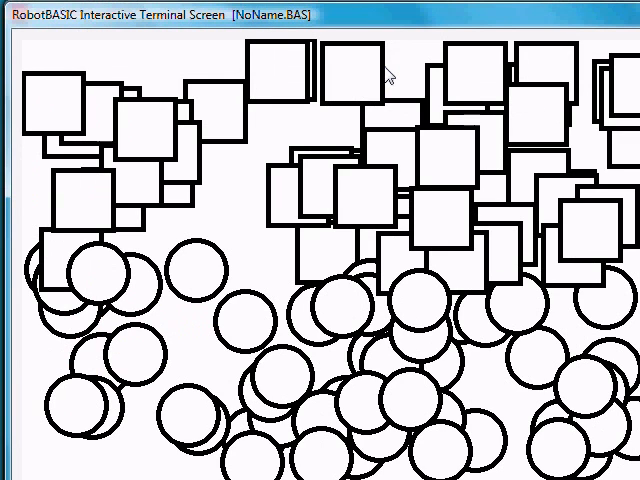